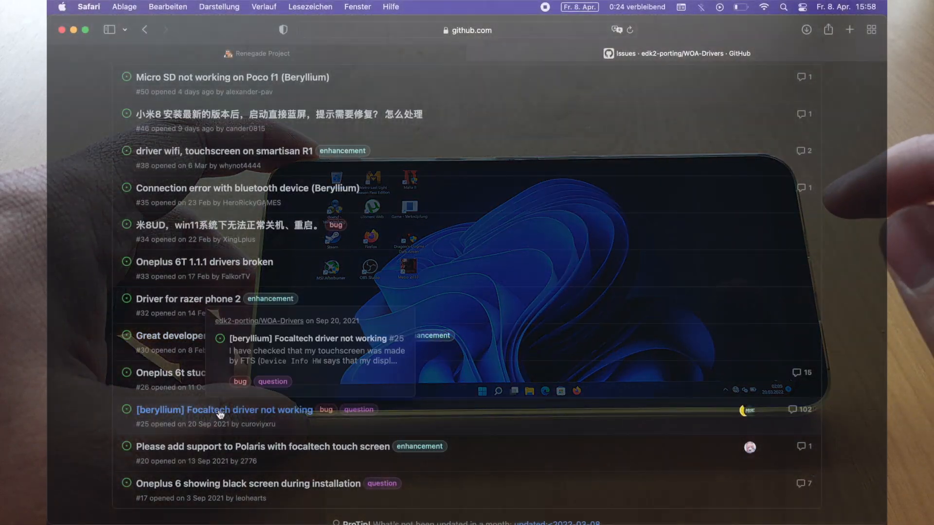
Open issue #25 'Focaltech driver not working' and play the VID_20220329_114519.2.mp4 touch video
left_click(225, 409)
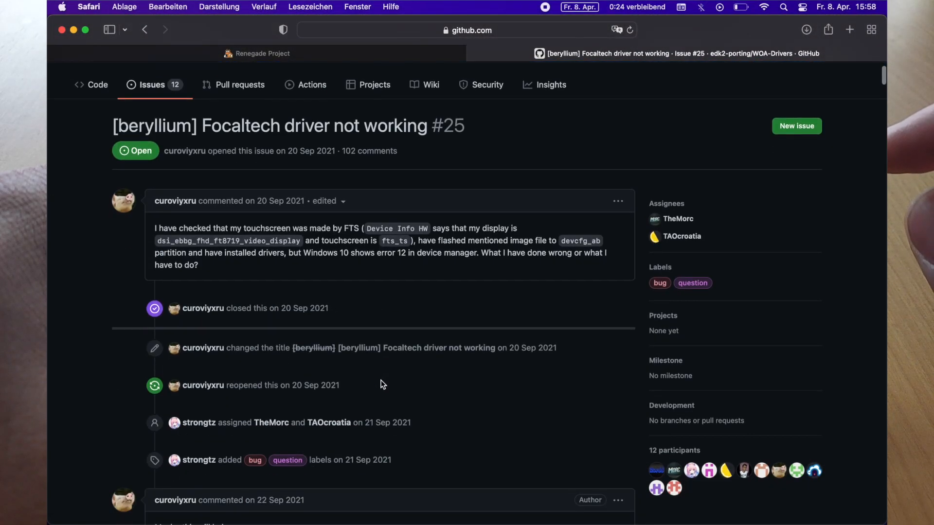
scroll("down", 3)
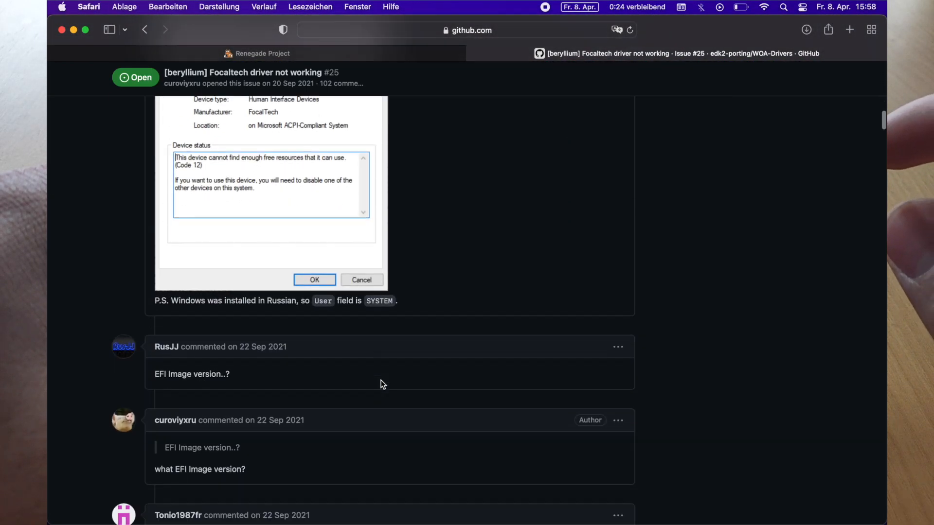
scroll("down", 3)
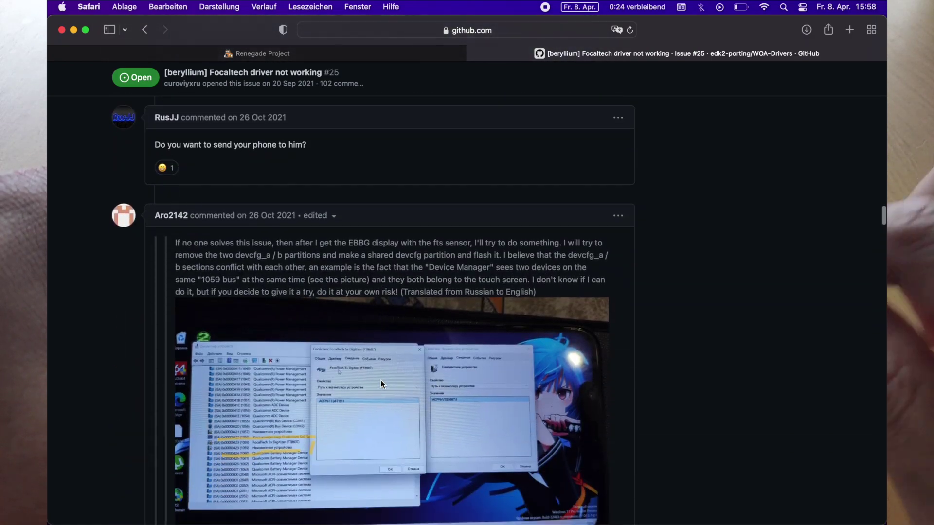
scroll("down", 3)
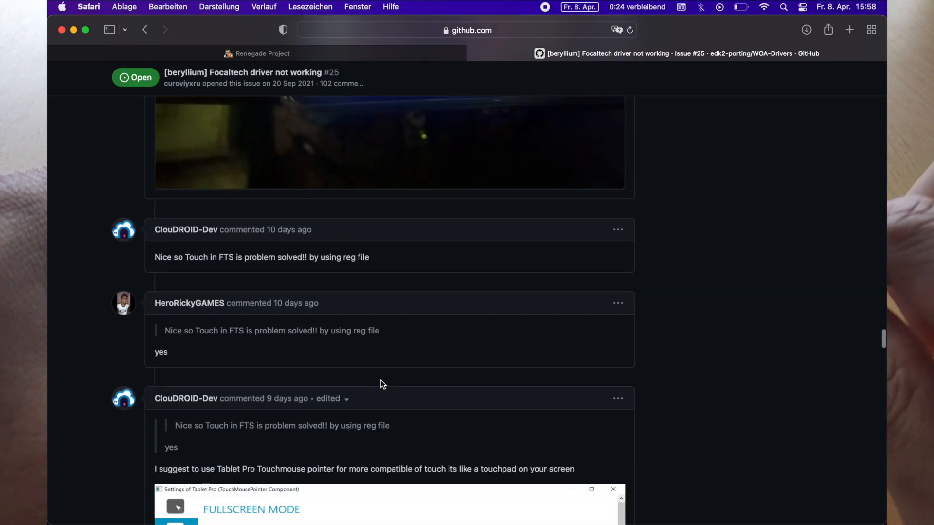
scroll("up", 3)
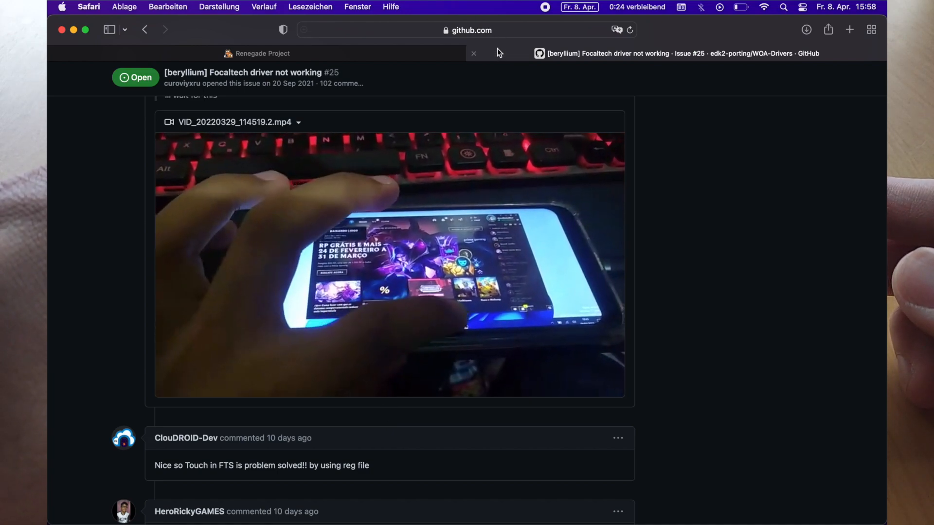
left_click(389, 264)
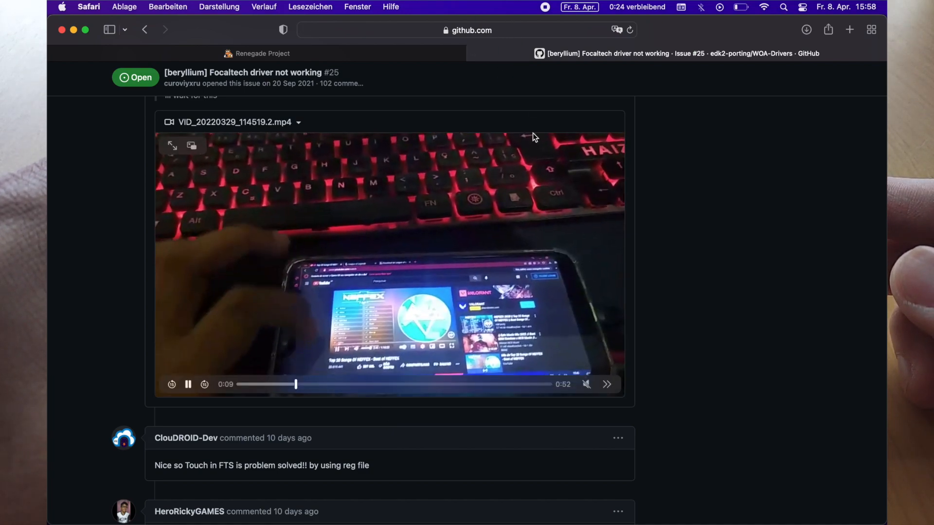